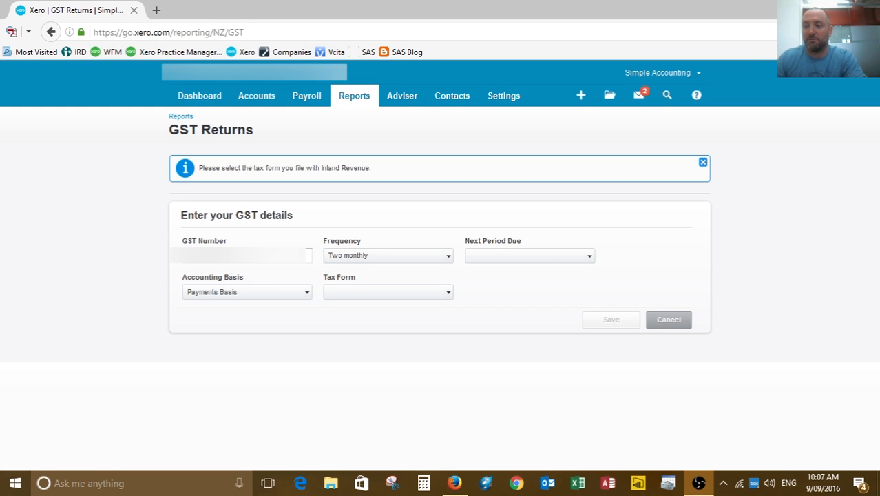
mouse_move(511, 294)
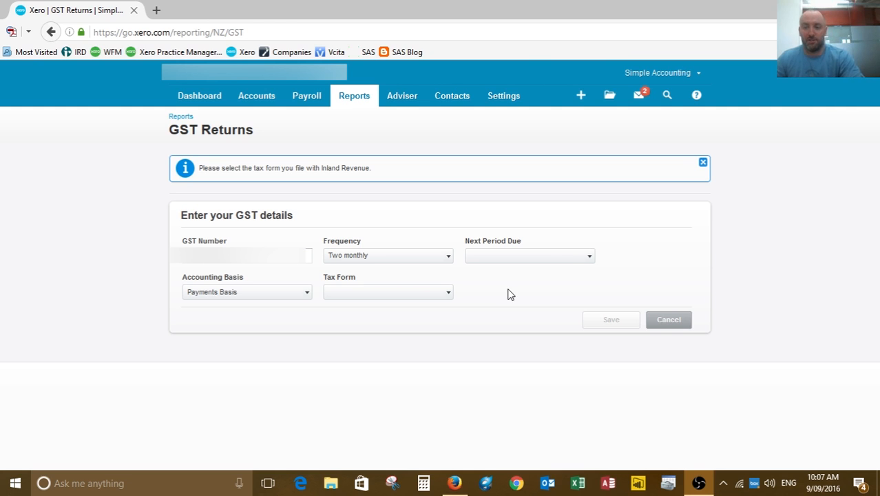
mouse_move(575, 266)
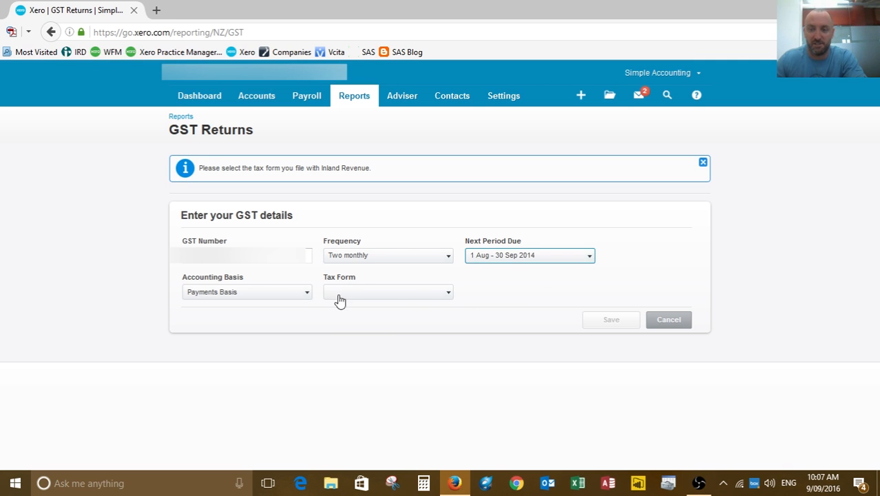
Choose GST Only (GST101) as the tax form.
click(388, 291)
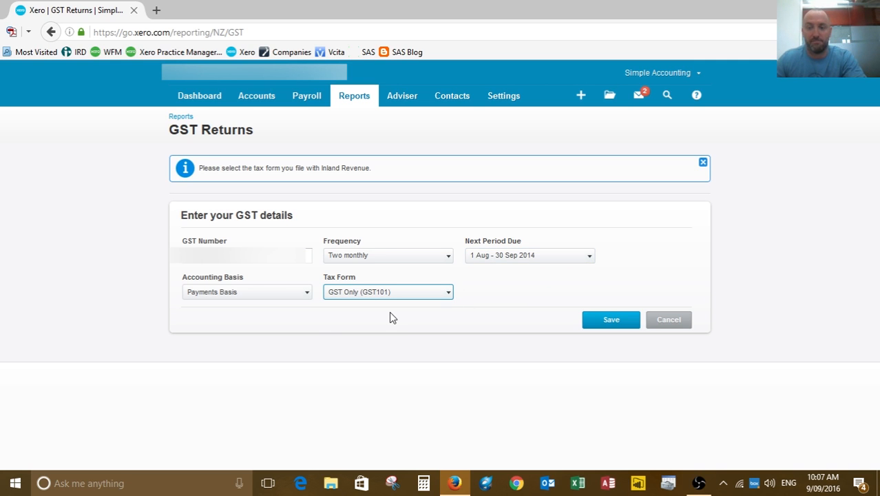
mouse_move(377, 298)
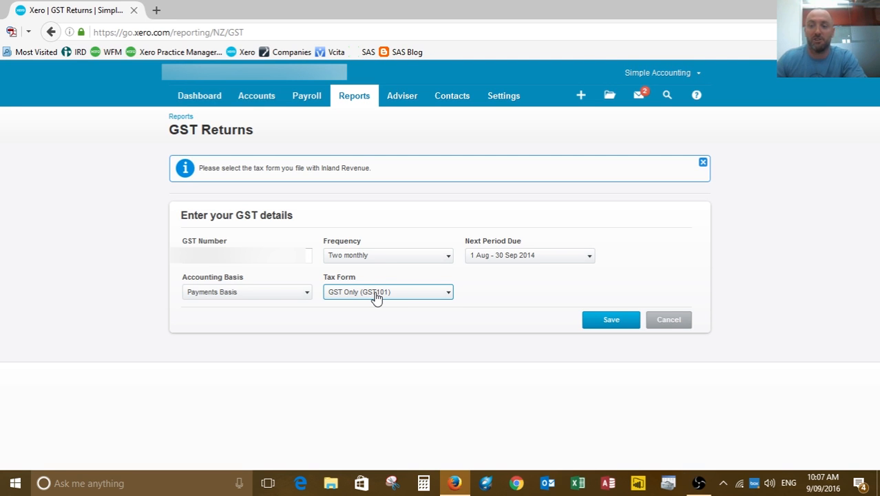
mouse_move(517, 267)
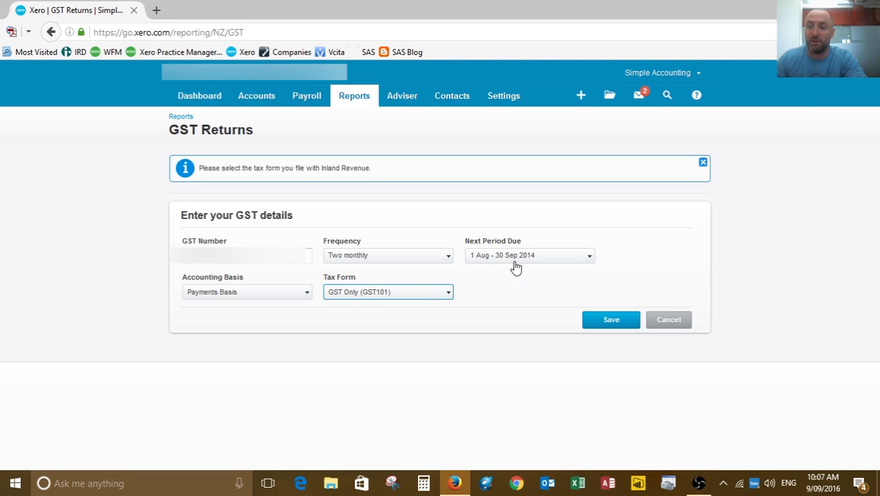
mouse_move(612, 320)
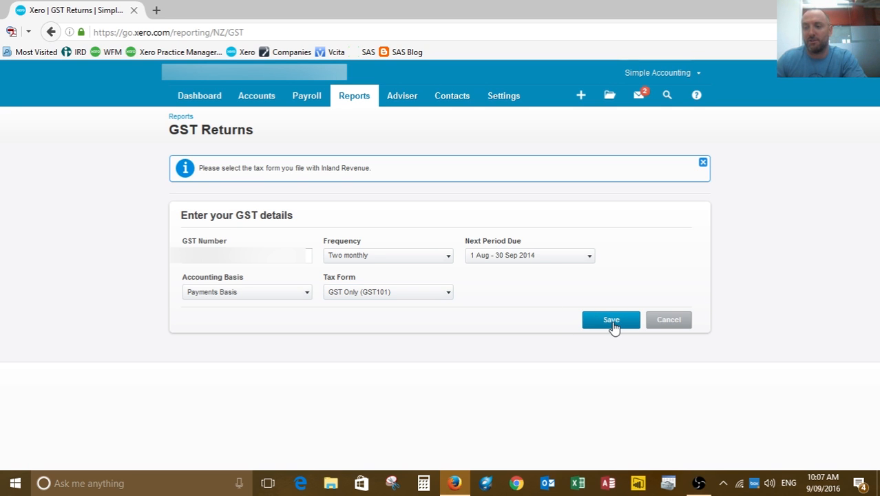
Save the GST details and open the draft 1 Aug – 30 Sep 2014 return.
click(611, 319)
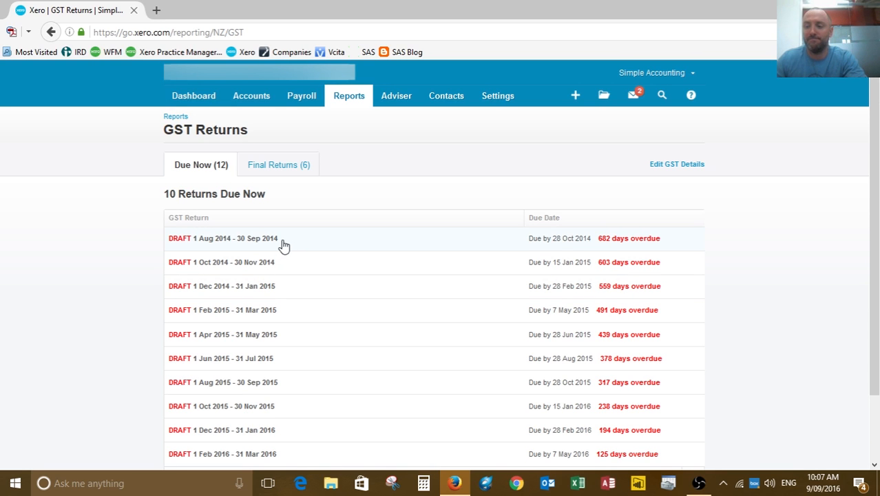
click(227, 238)
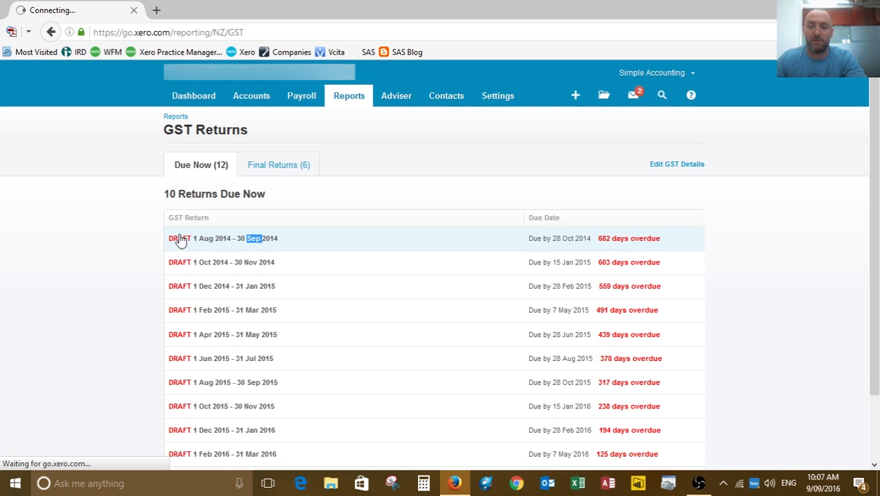
Open the Aug–Sep 2014 draft return, scroll down, and choose Save Final.
click(220, 238)
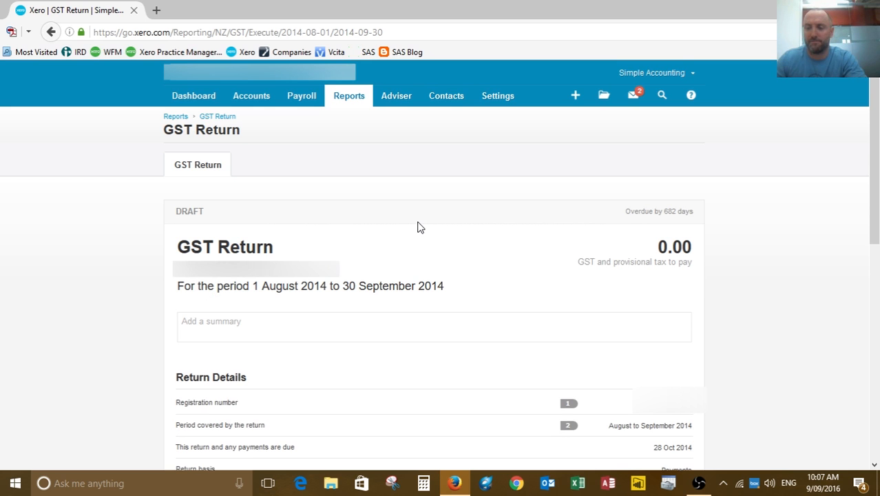
scroll(down, 3)
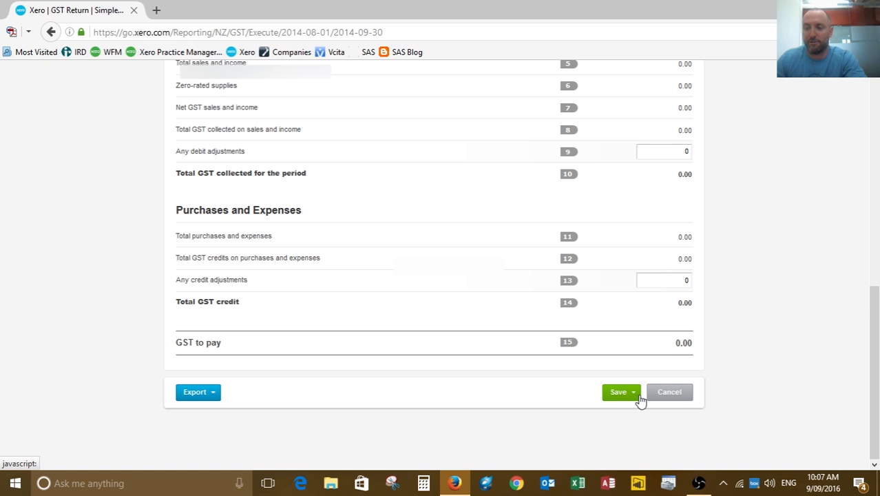
click(630, 392)
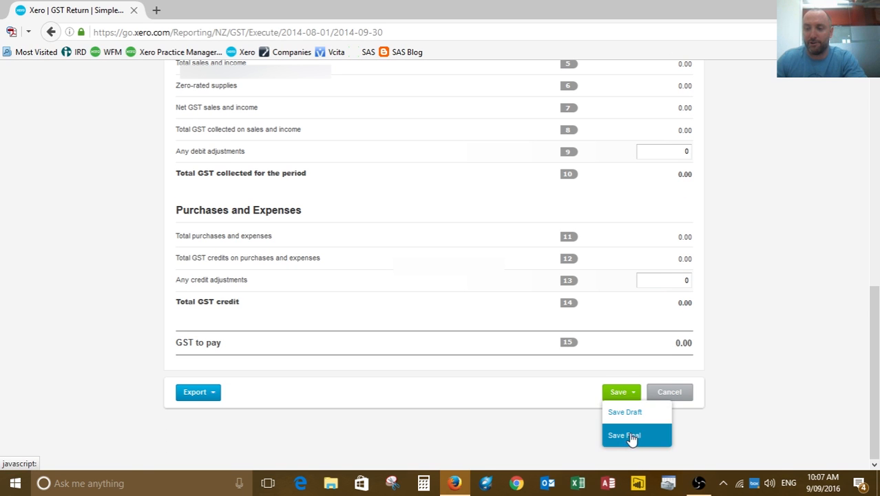
click(624, 435)
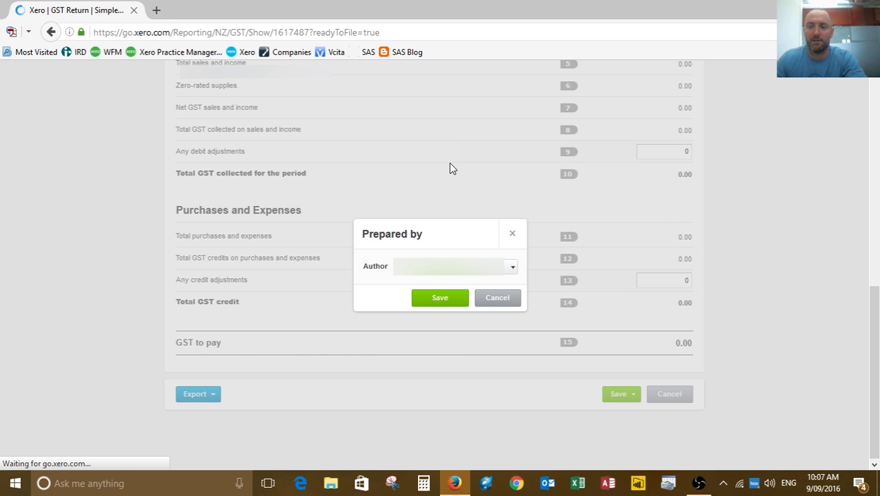
Confirm the author and review the finalised return showing 0.00 to pay.
click(439, 298)
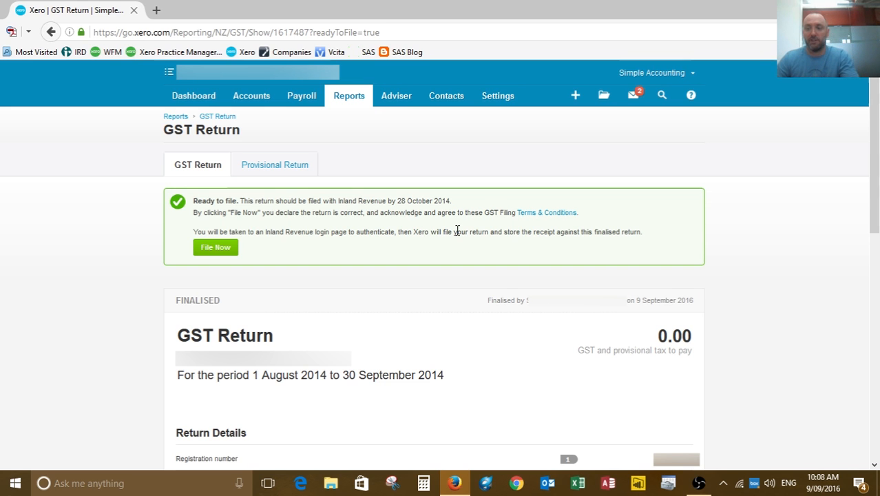
scroll(down, 3)
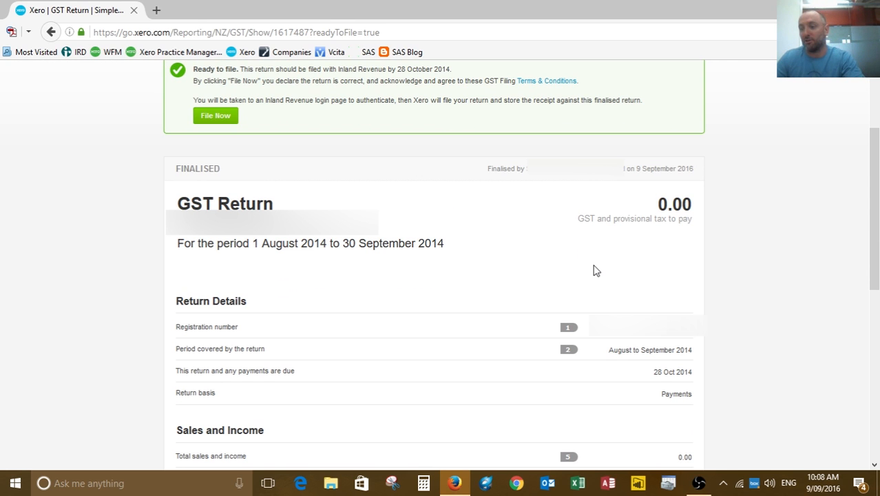
scroll(up, 3)
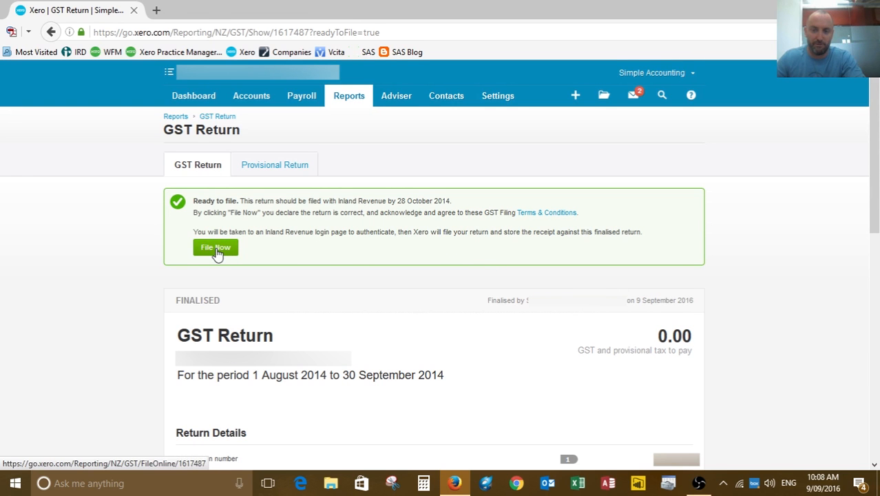
File the return, enter the myIR password, and tick the Xero filing authorisation.
click(215, 247)
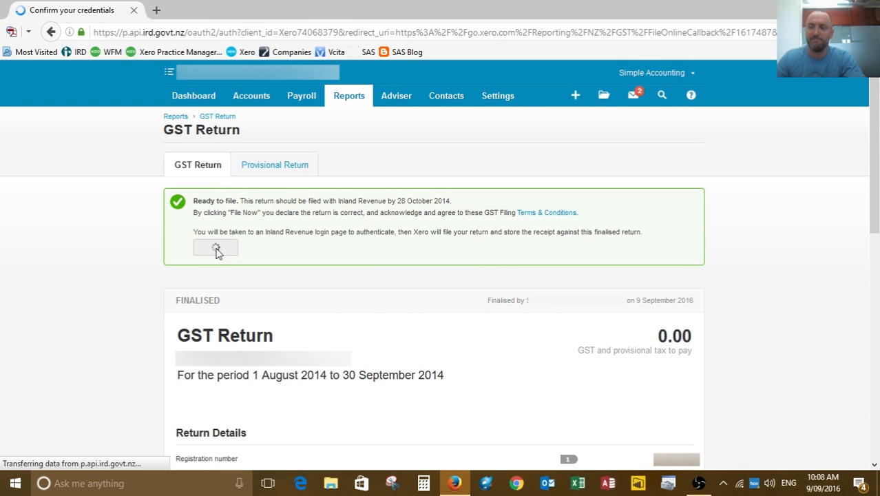
click(215, 248)
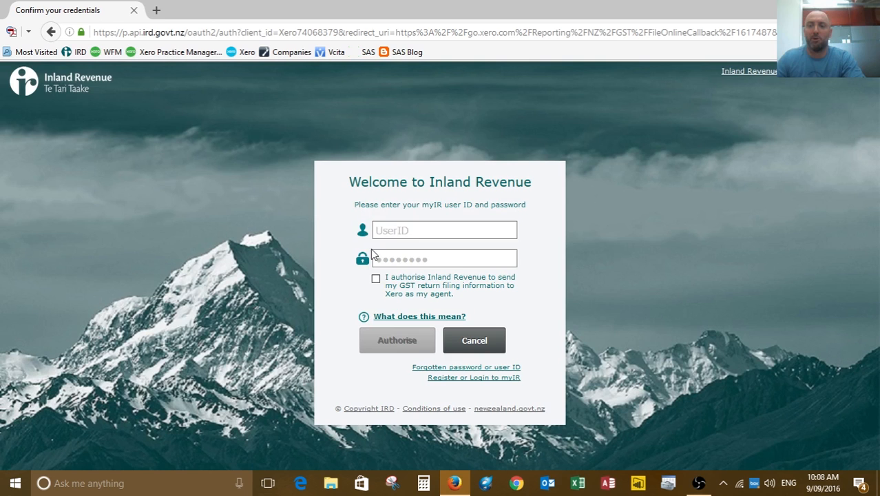
click(444, 230)
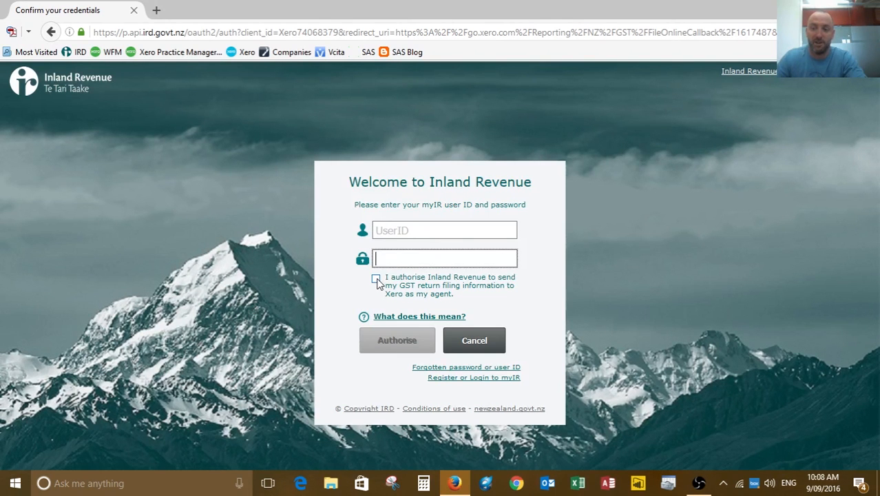
click(375, 279)
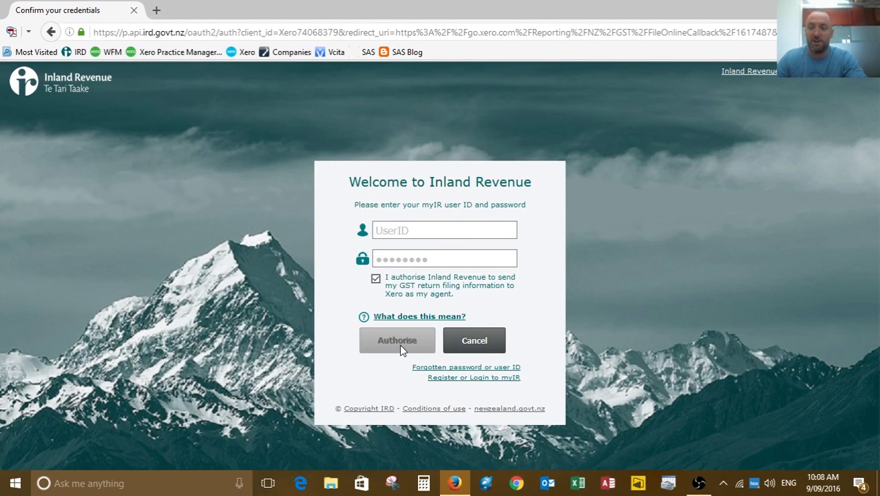
mouse_move(398, 340)
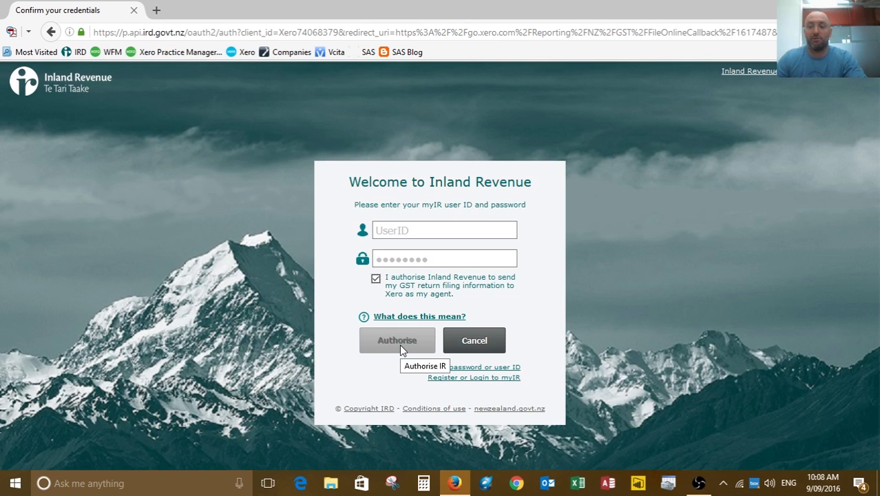